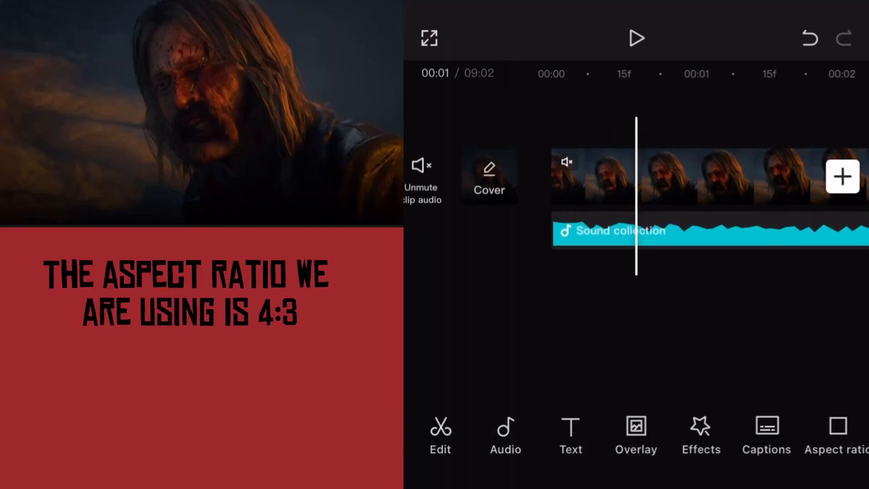
# Step: Switch the project's aspect ratio to 4:3
pyautogui.click(838, 435)
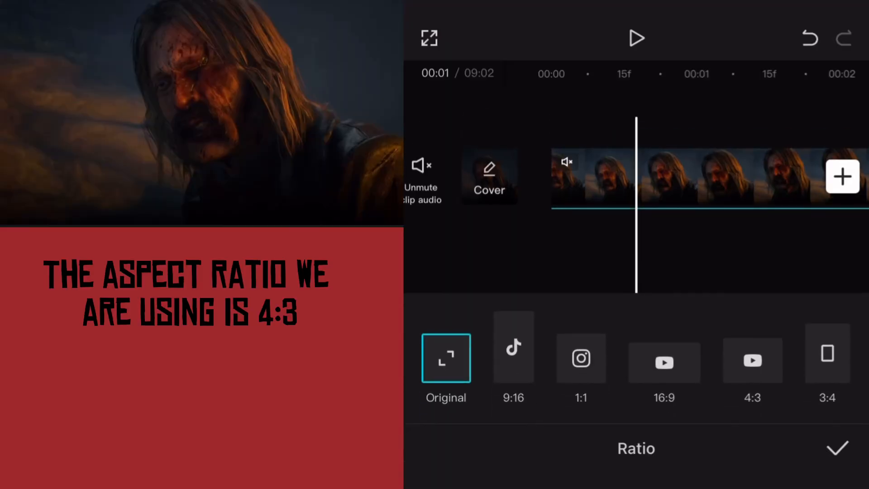
pyautogui.click(752, 360)
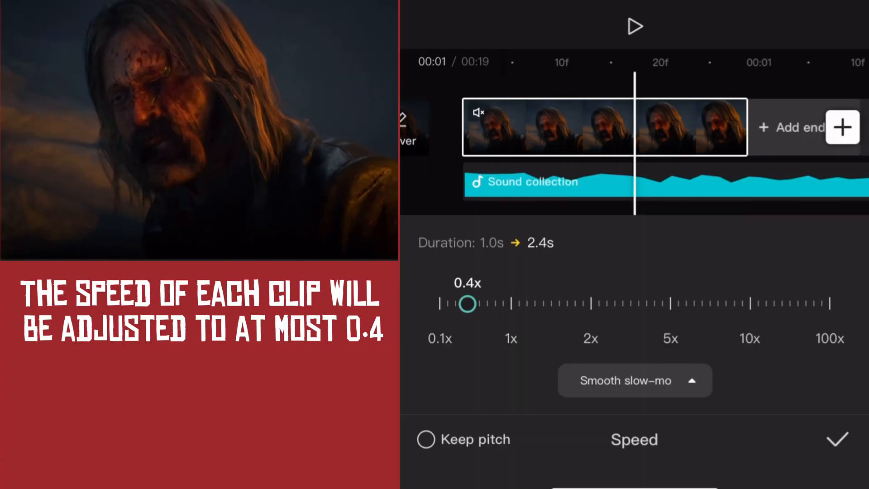
# Step: Confirm the 0.4x speed, then shape a Custom S-curve speed ramp
pyautogui.click(837, 439)
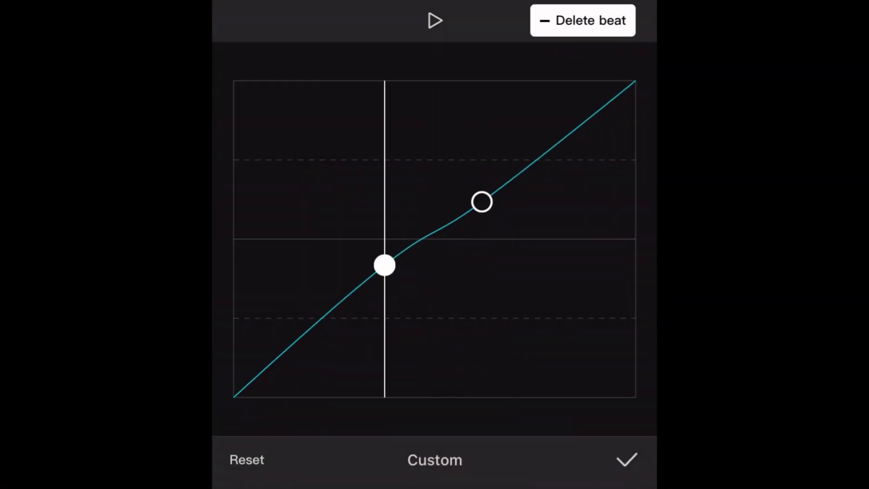
pyautogui.click(435, 21)
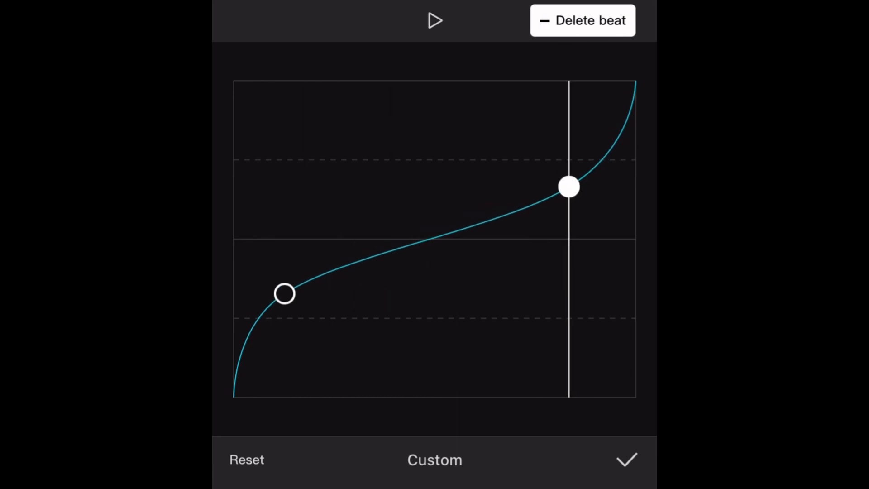
pyautogui.click(625, 459)
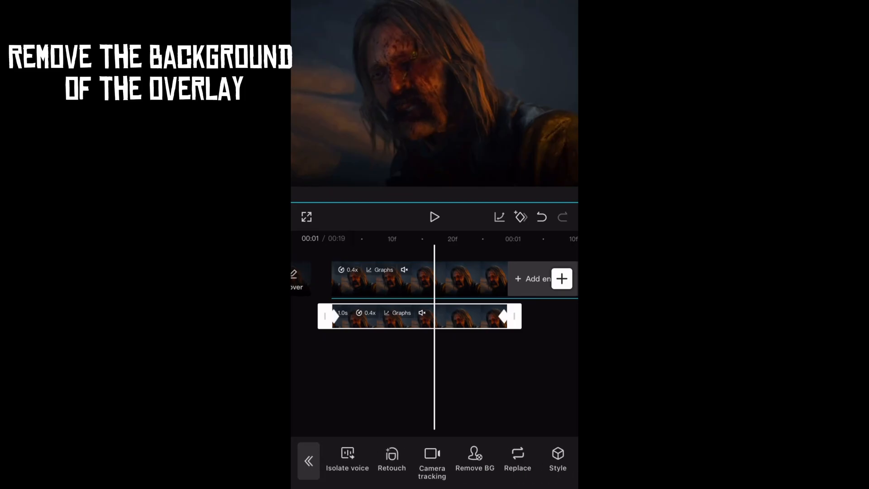
# Step: Apply Remove BG to the duplicated overlay copy of the clip
pyautogui.click(474, 459)
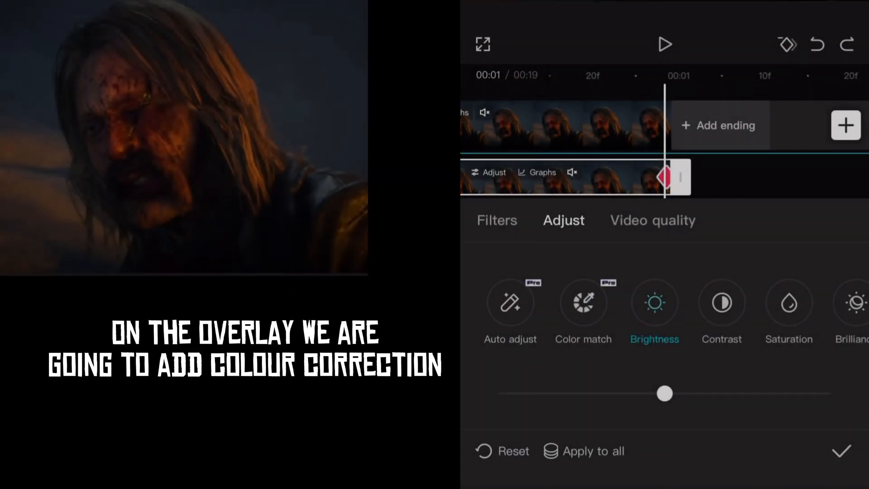
# Step: Raise the overlay's brightness, lift contrast to about 18, and drop saturation to minimum
pyautogui.moveTo(664, 394); pyautogui.dragTo(708, 393)
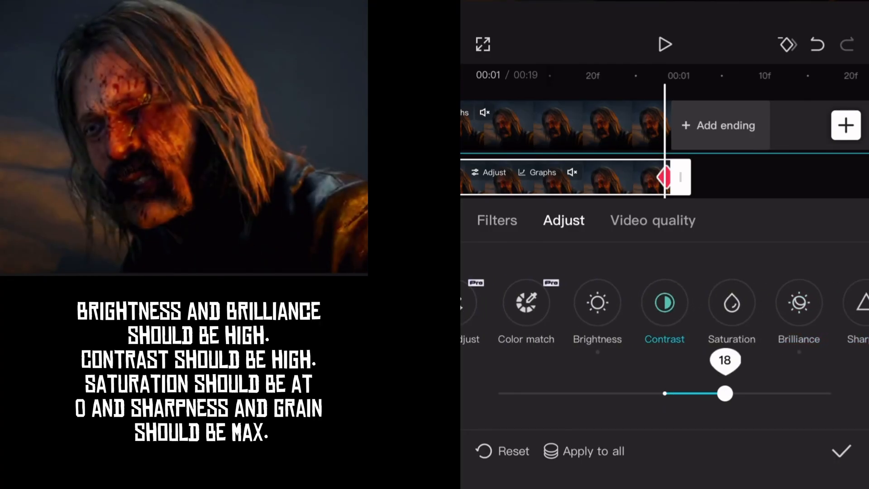
pyautogui.moveTo(726, 394); pyautogui.dragTo(831, 393)
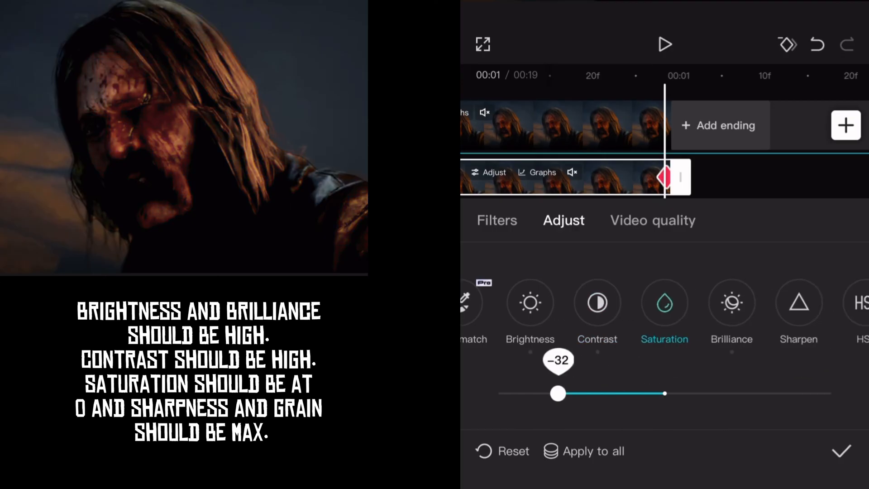
pyautogui.moveTo(557, 393); pyautogui.dragTo(497, 392)
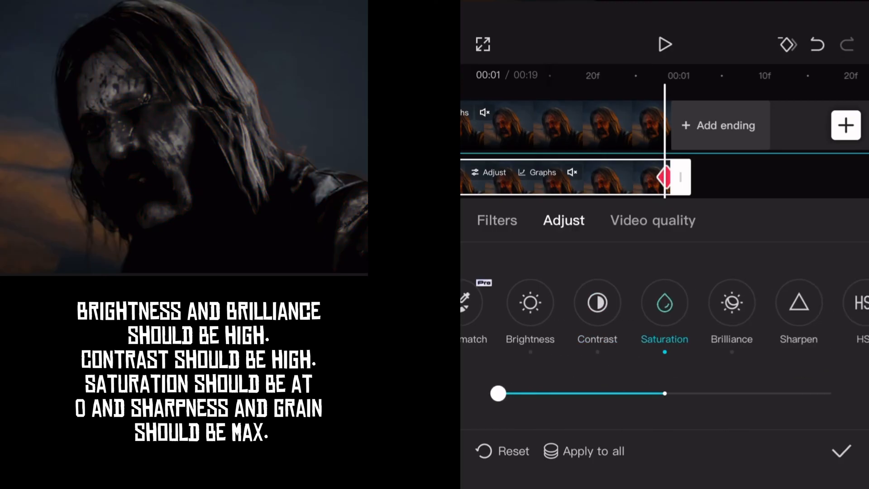
# Step: Move the overlay's white-channel curve black point to about (6, 0)
pyautogui.click(536, 172)
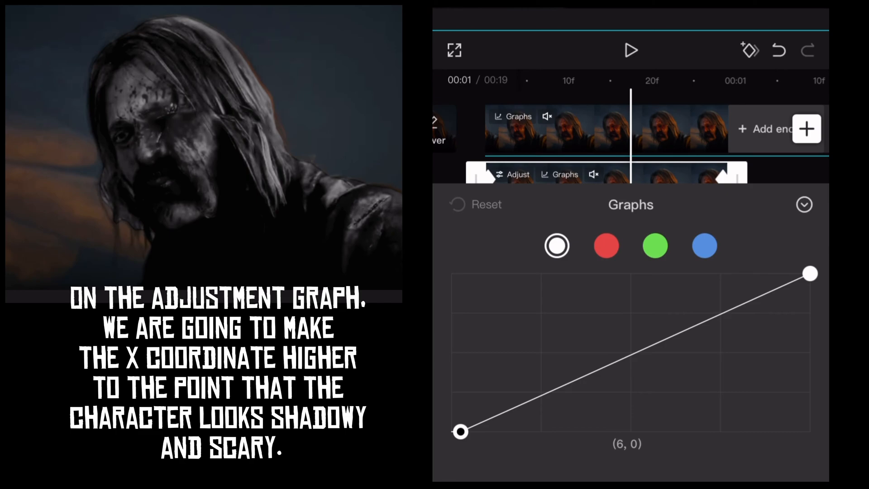
pyautogui.moveTo(458, 432); pyautogui.dragTo(470, 431)
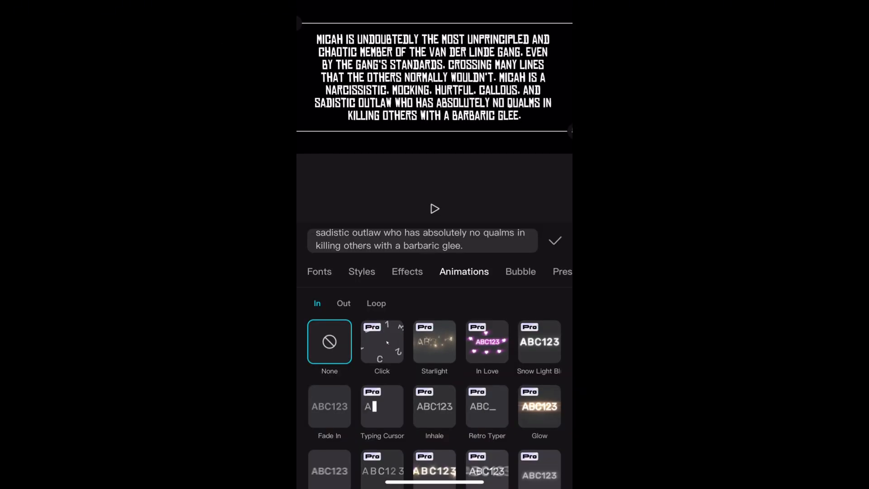
# Step: Animate the Micah caption with the Type 1 in-animation lasting 1.5s
pyautogui.scroll(-3)
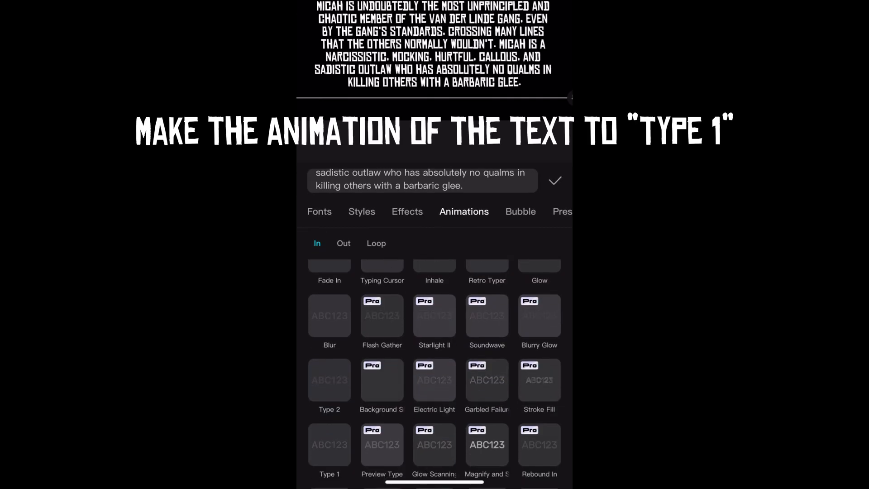
pyautogui.click(328, 445)
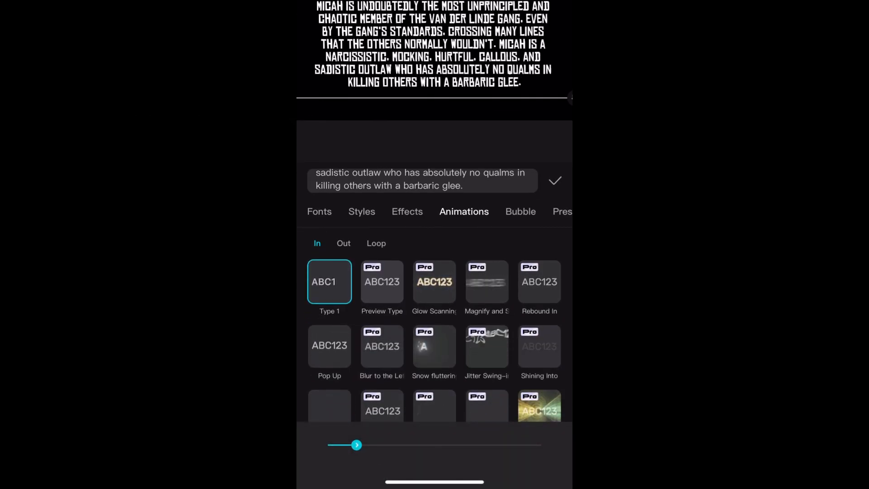
pyautogui.moveTo(356, 444); pyautogui.dragTo(414, 444)
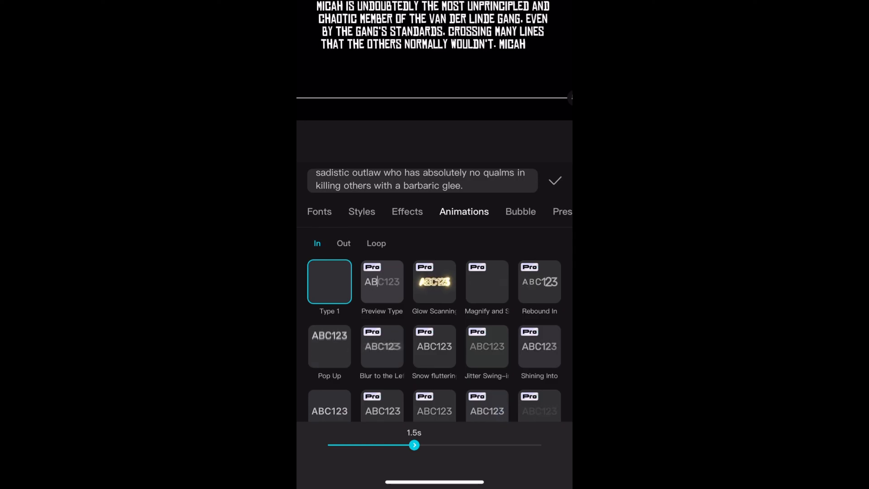
pyautogui.click(554, 180)
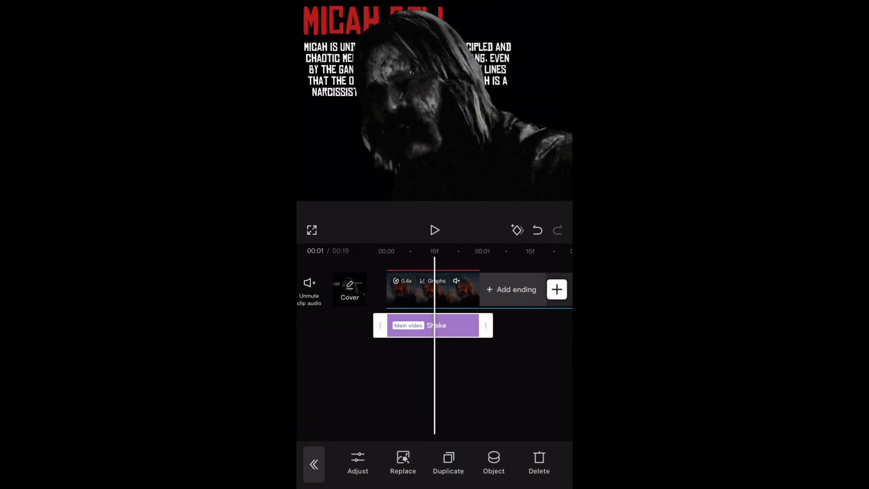
# Step: Set the Shake effect's object to All videos and adjust its speed and intensity
pyautogui.click(493, 462)
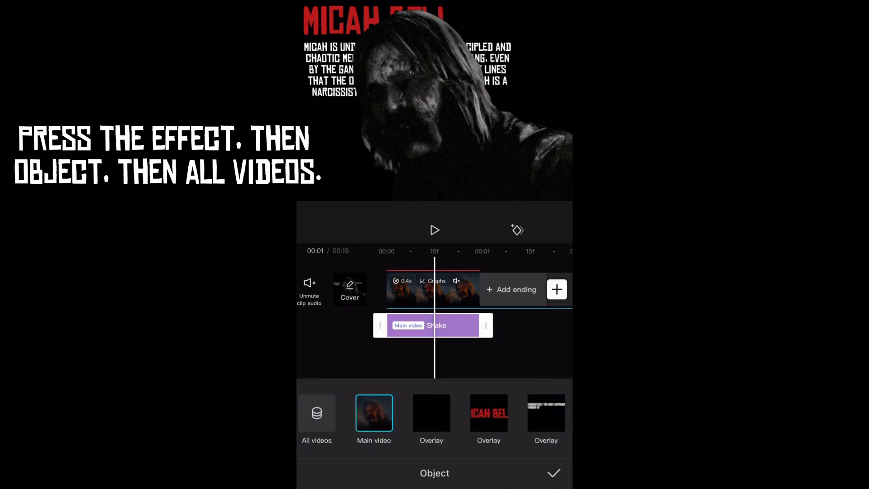
pyautogui.click(316, 413)
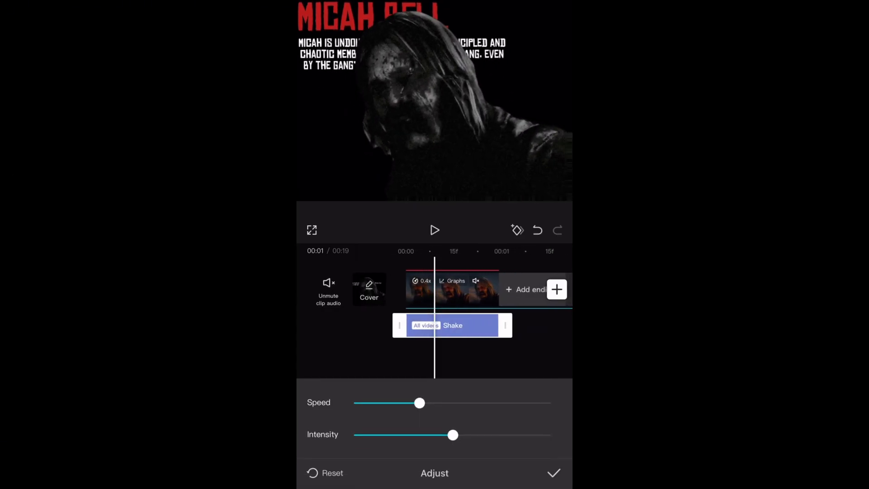
pyautogui.moveTo(419, 403); pyautogui.dragTo(372, 402)
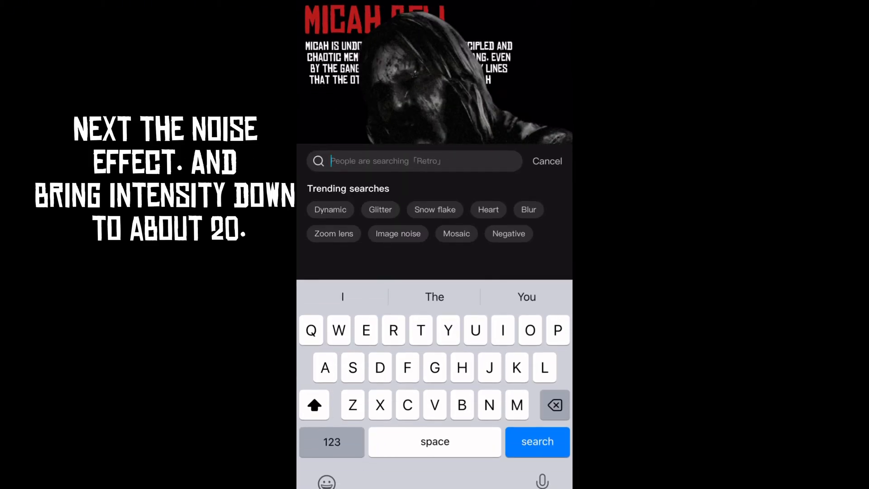
# Step: Add the Noise effect on all videos at a strength of about 22
pyautogui.write('N')
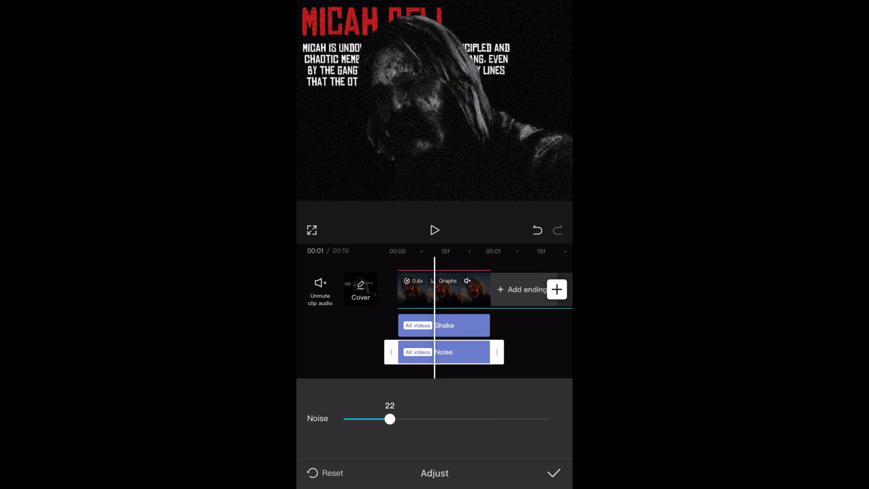
pyautogui.click(553, 472)
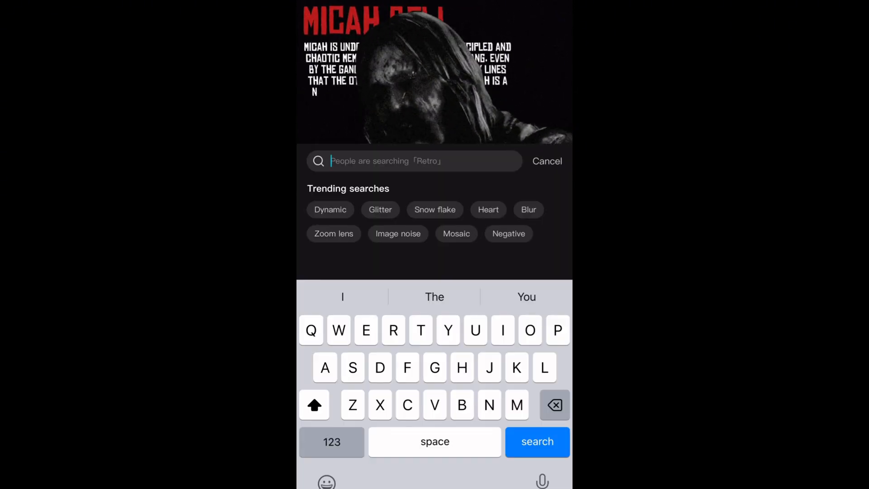
# Step: Apply a Glitch effect and place a glitch sound effect beneath it
pyautogui.write('Glitch')
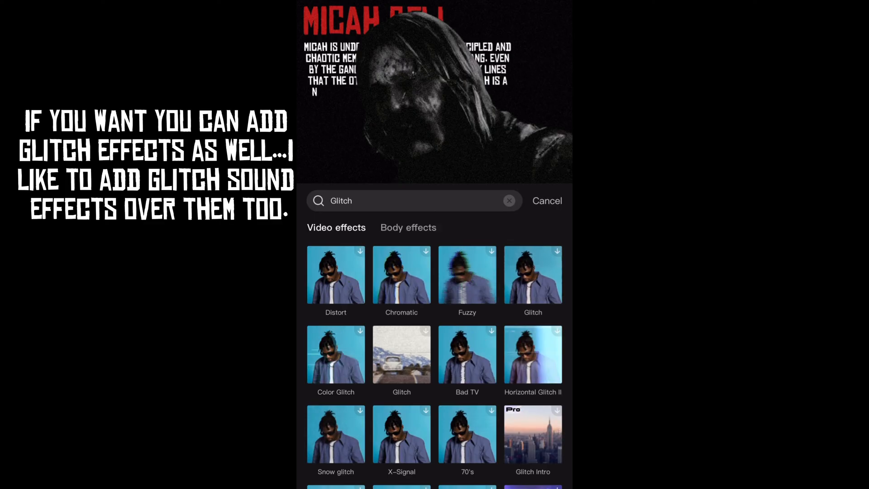
pyautogui.click(546, 200)
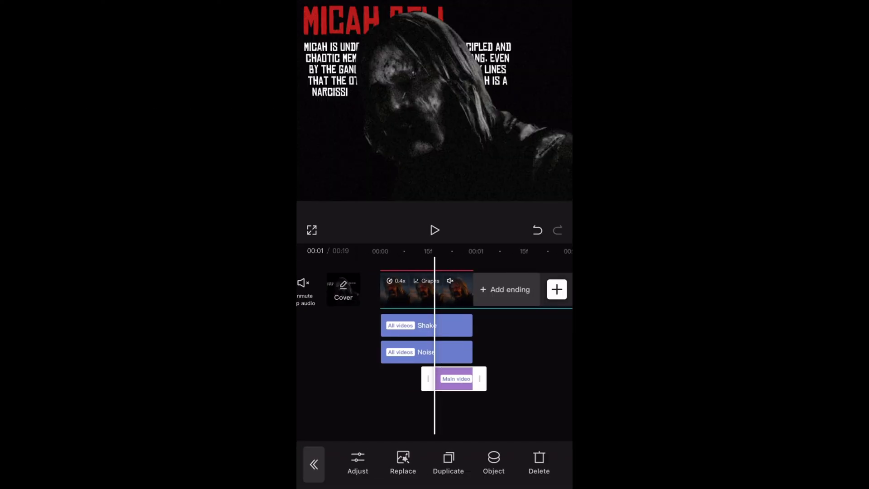
pyautogui.click(492, 463)
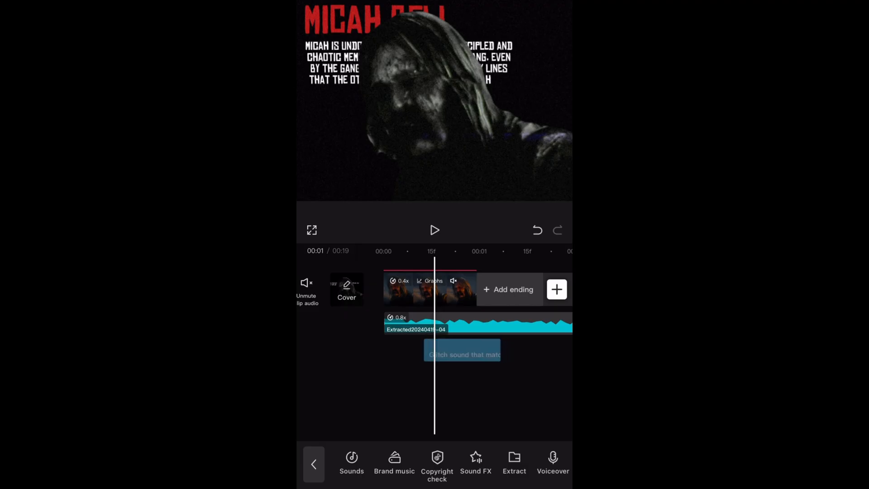
pyautogui.click(434, 229)
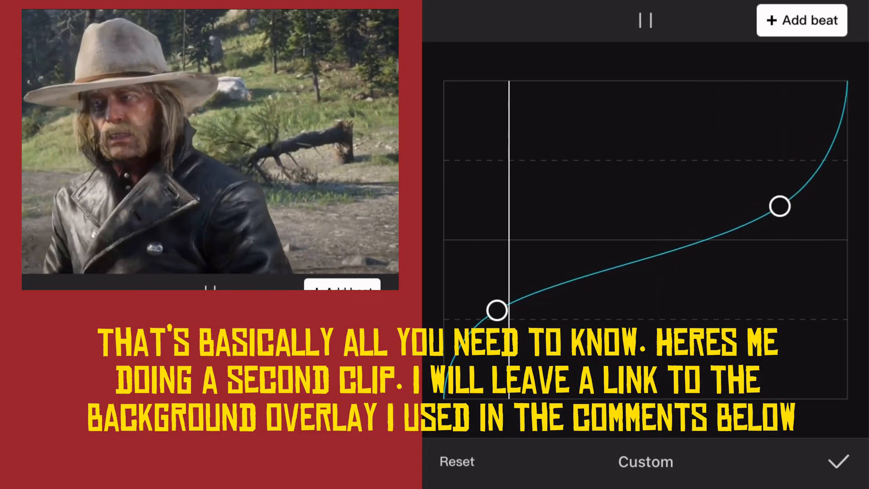
# Step: Confirm a Custom speed curve on the second character clip
pyautogui.click(838, 461)
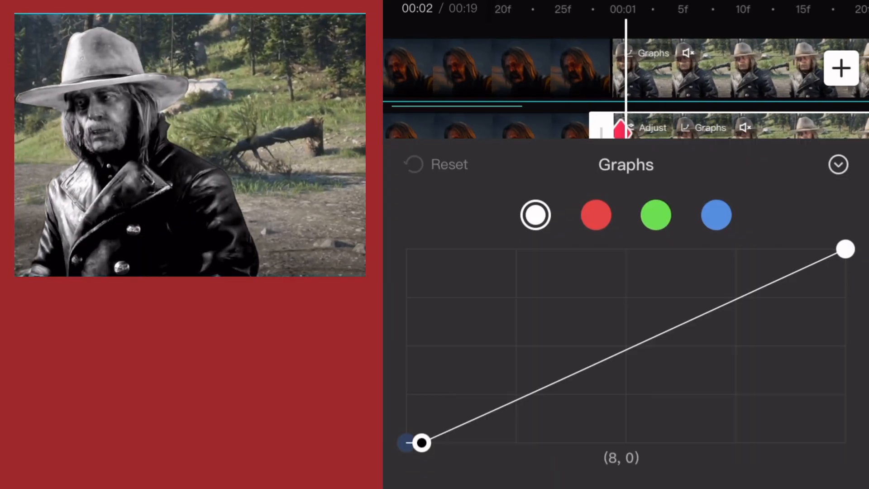
# Step: Move the overlay's tone-curve black point to about (8, 0)
pyautogui.moveTo(418, 442); pyautogui.dragTo(567, 406)
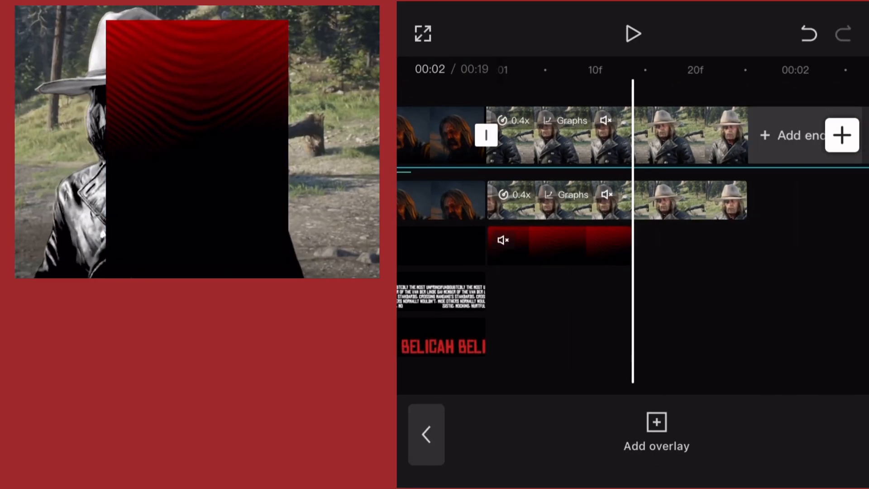
# Step: Place the red gradient overlay, confirm the Micah photo's raised contrast, then play the second clip
pyautogui.click(558, 245)
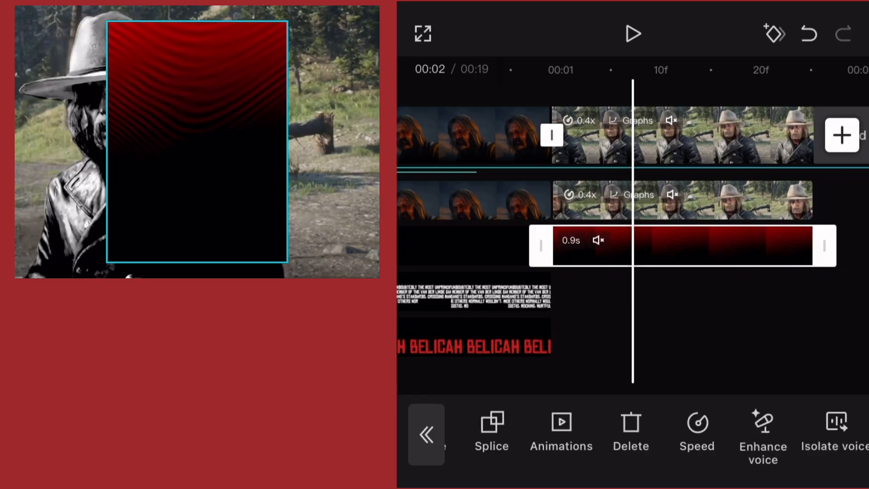
pyautogui.hscroll(-3)
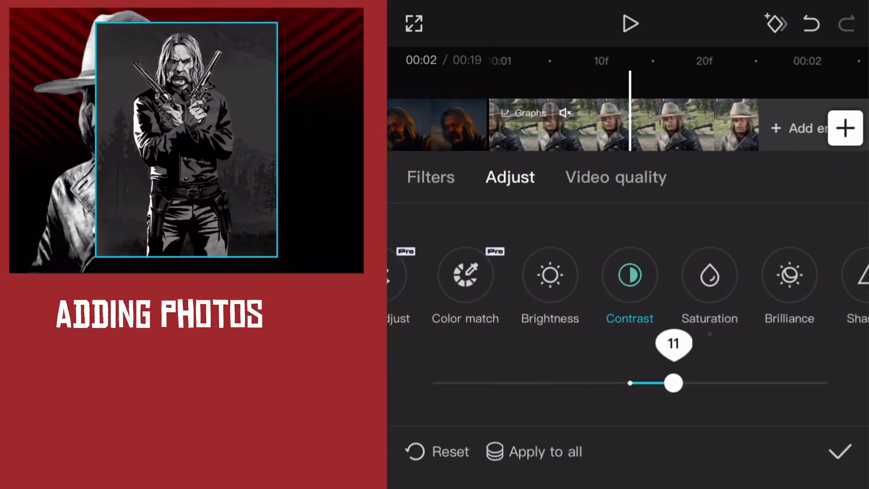
pyautogui.click(521, 113)
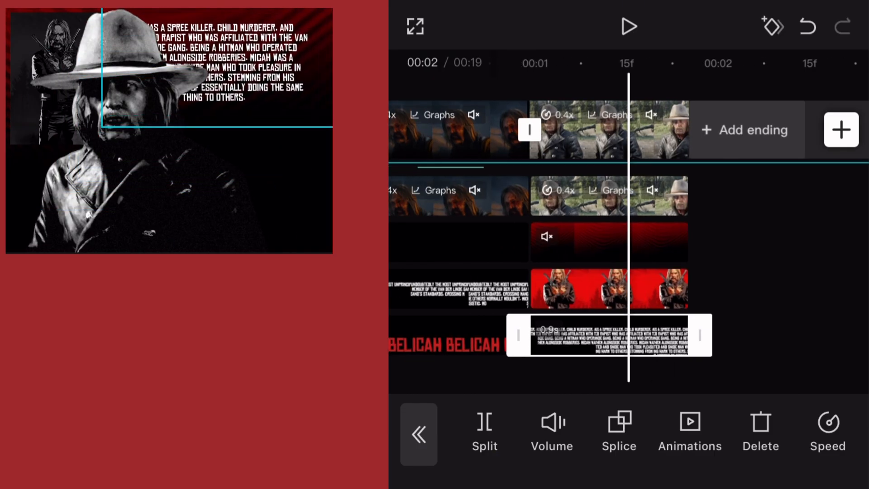
pyautogui.click(629, 26)
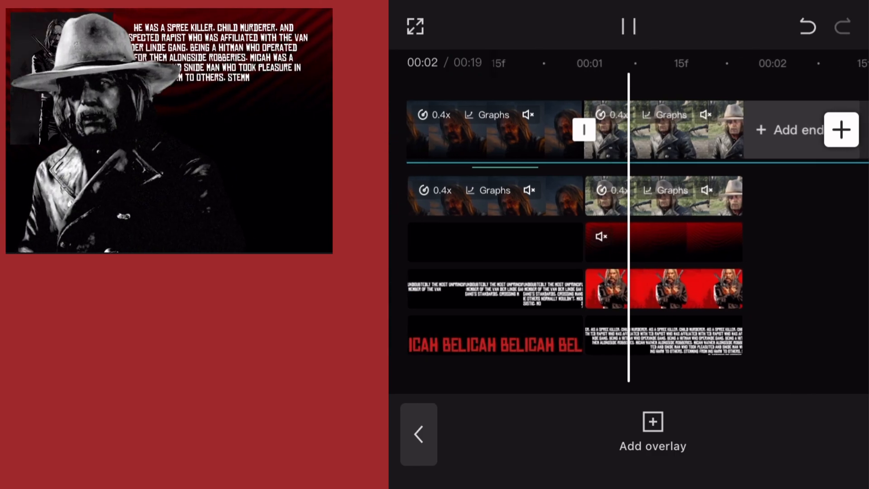